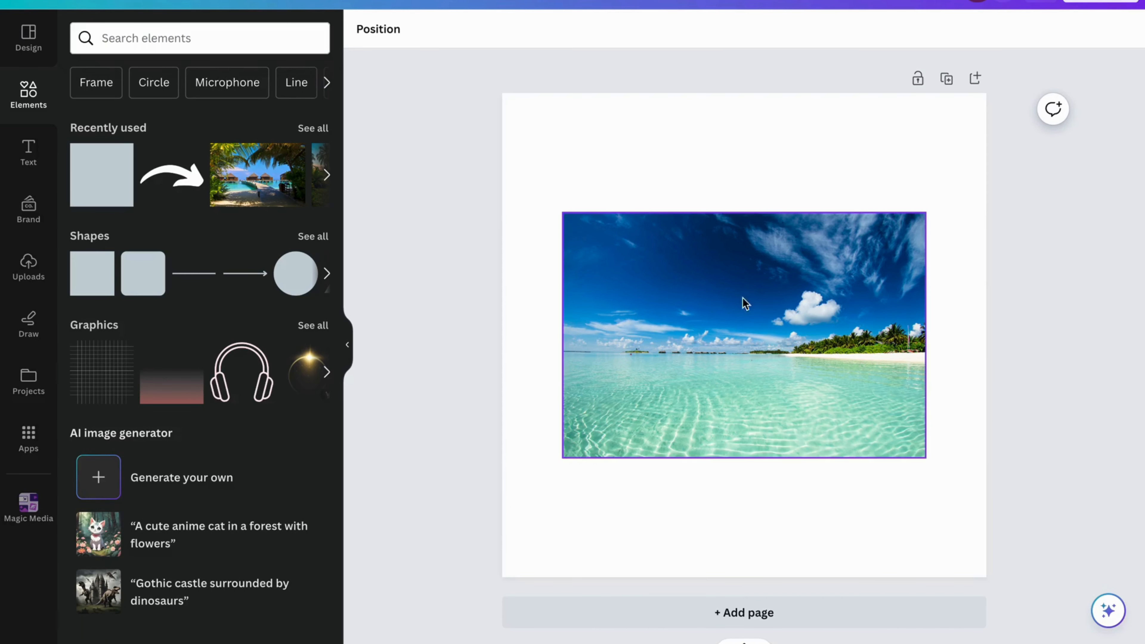
{"action": "mouse_move", "coordinate": [714, 384]}
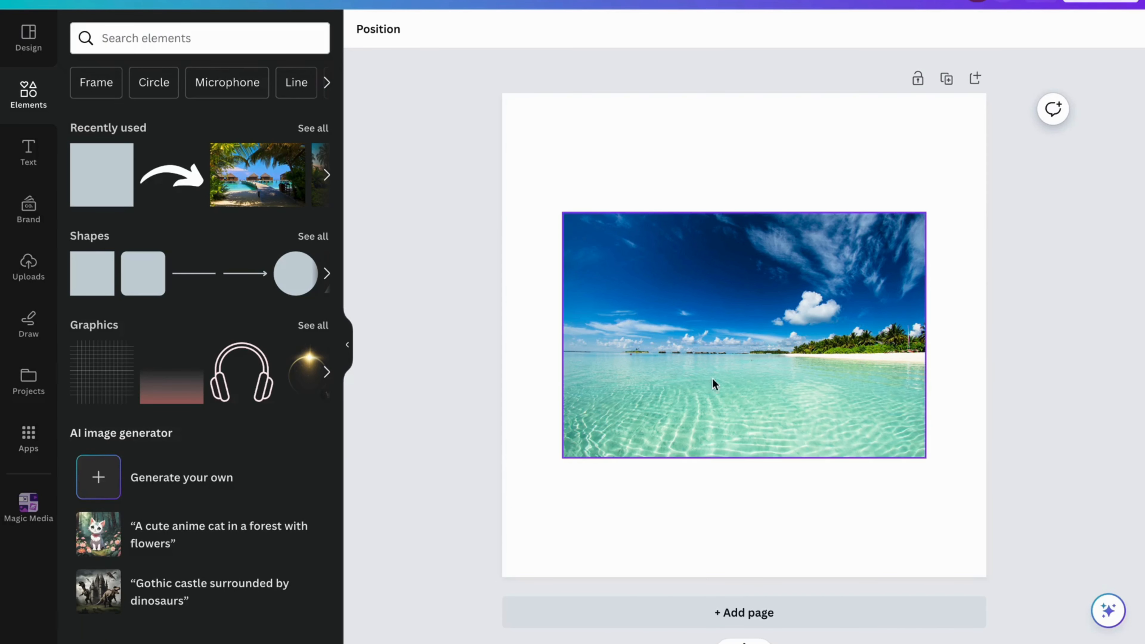
{"action": "mouse_move", "coordinate": [753, 324]}
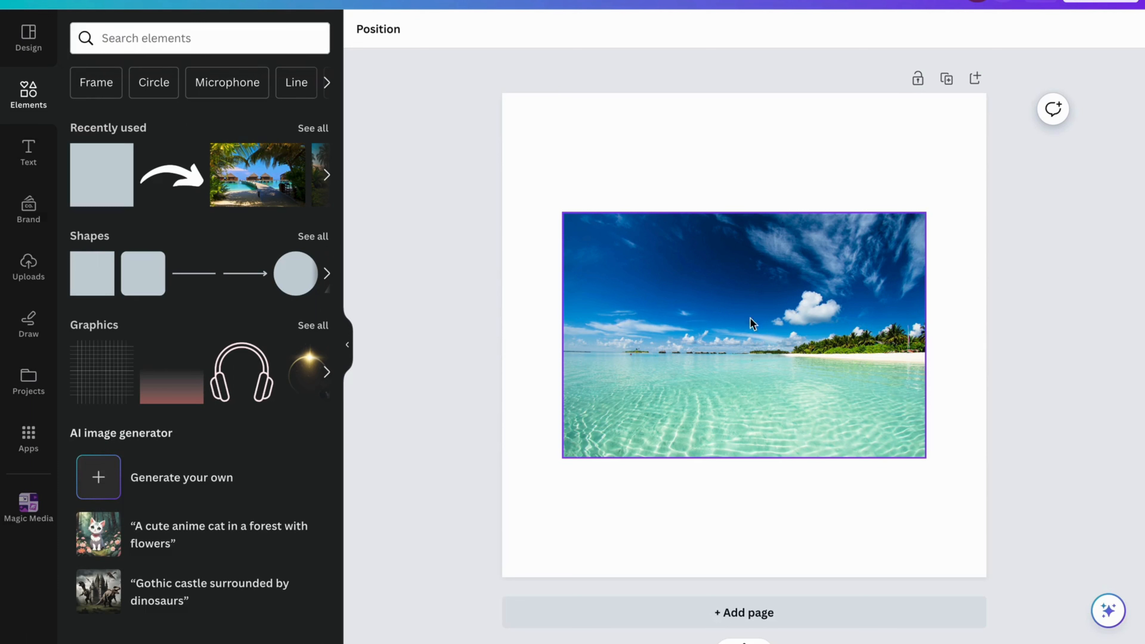
{"action": "mouse_move", "coordinate": [733, 302]}
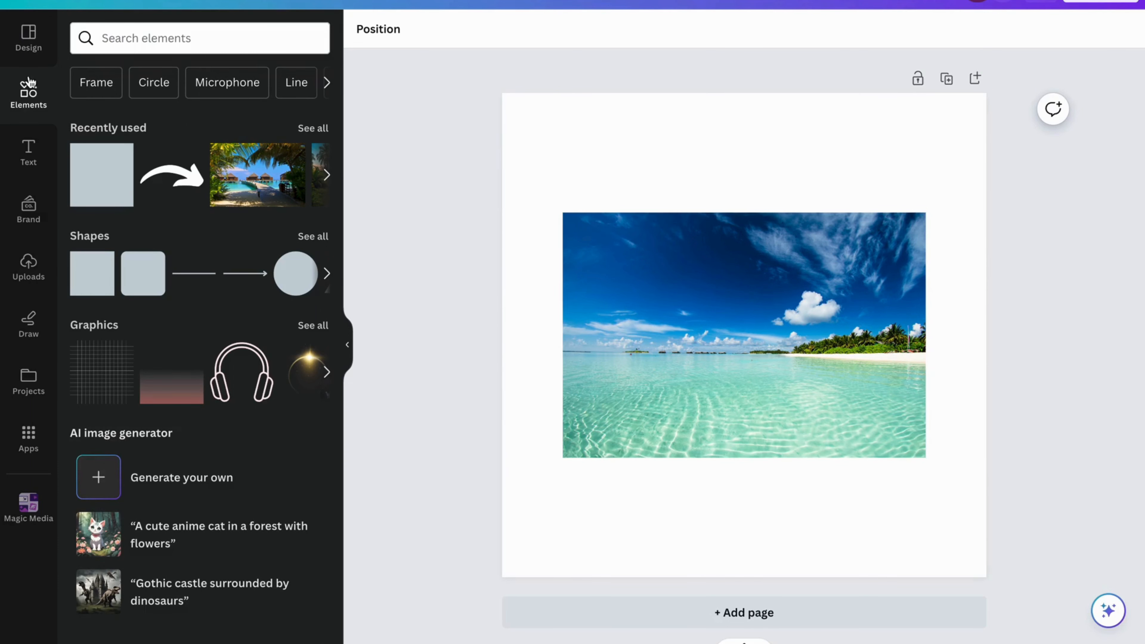
{"action": "mouse_move", "coordinate": [168, 232]}
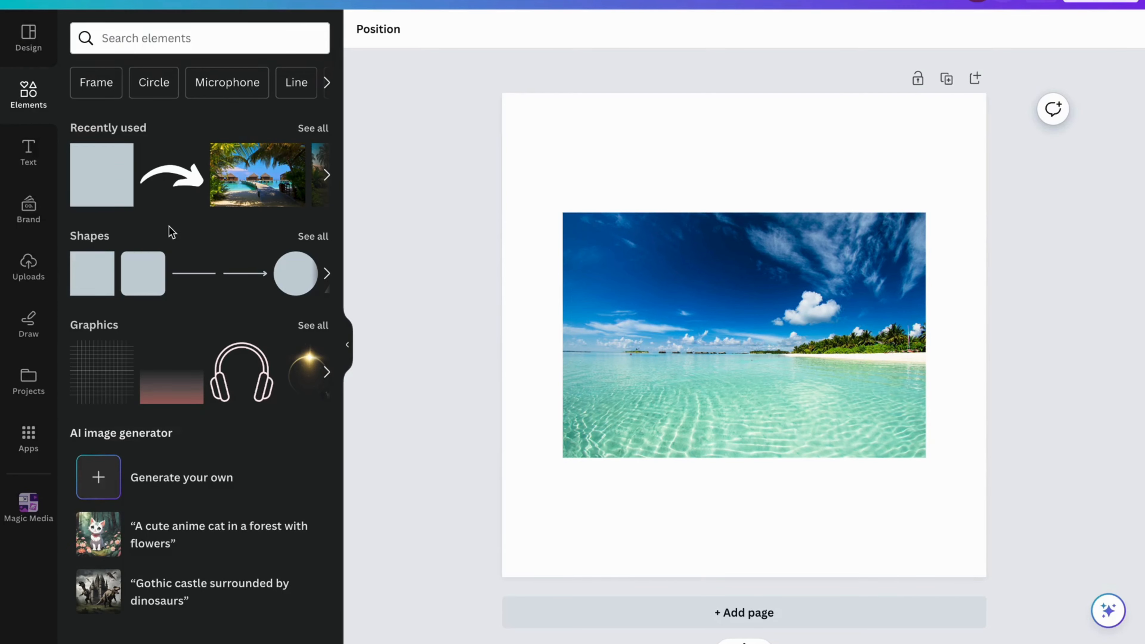
- Show the full Frames collection from the Elements panel
{"action": "scroll", "scroll_direction": "down", "scroll_amount": 3}
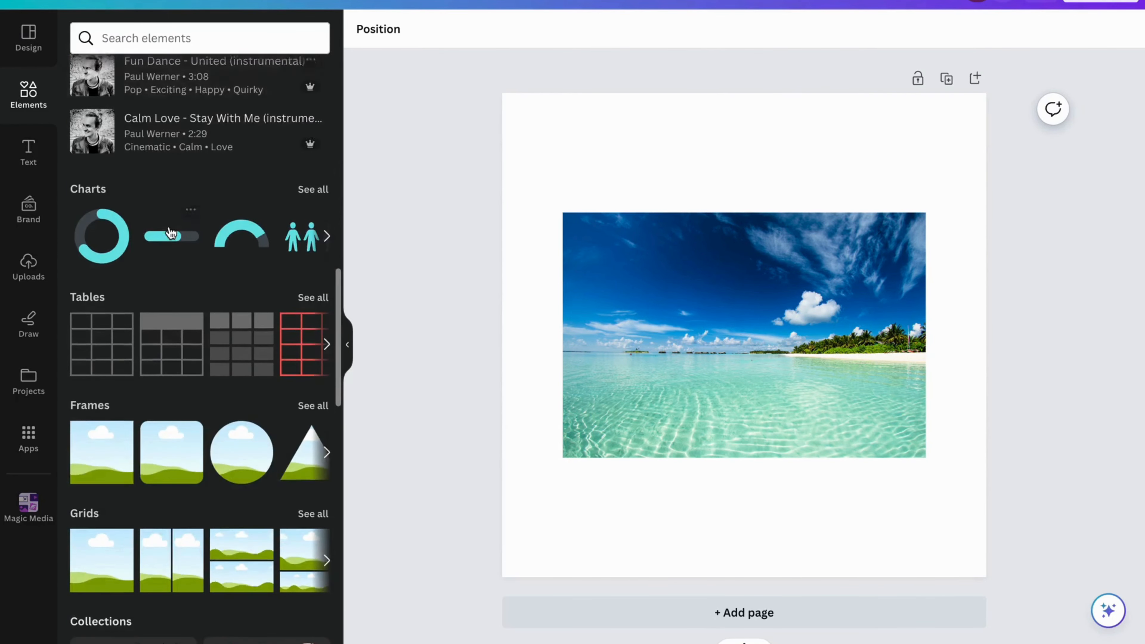
{"action": "scroll", "scroll_direction": "down", "scroll_amount": 3}
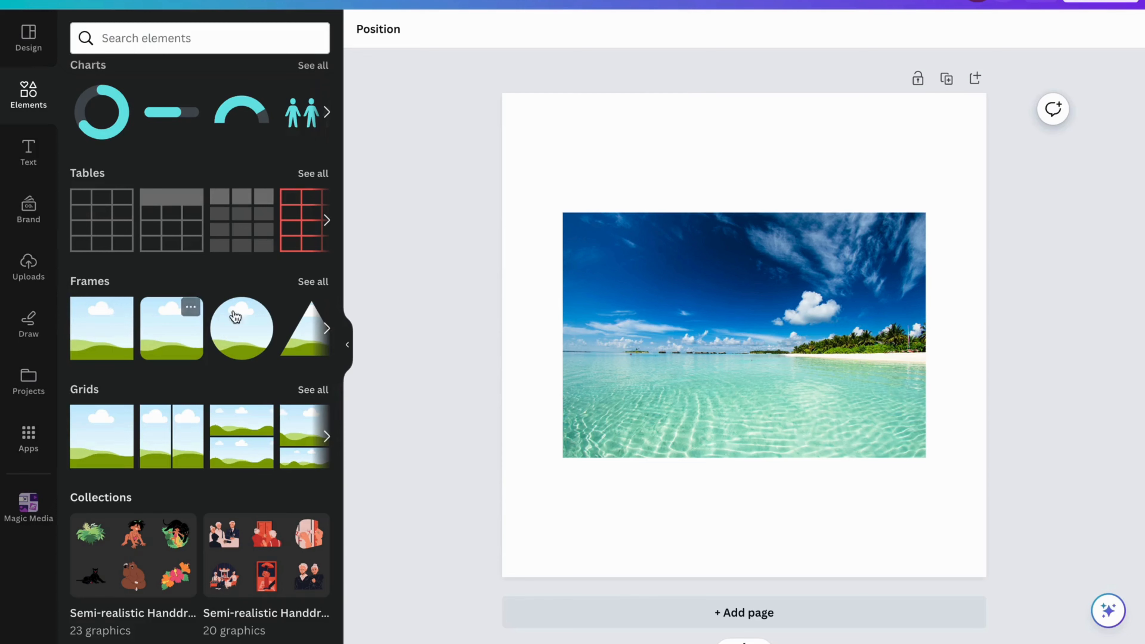
{"action": "left_click", "coordinate": [312, 281]}
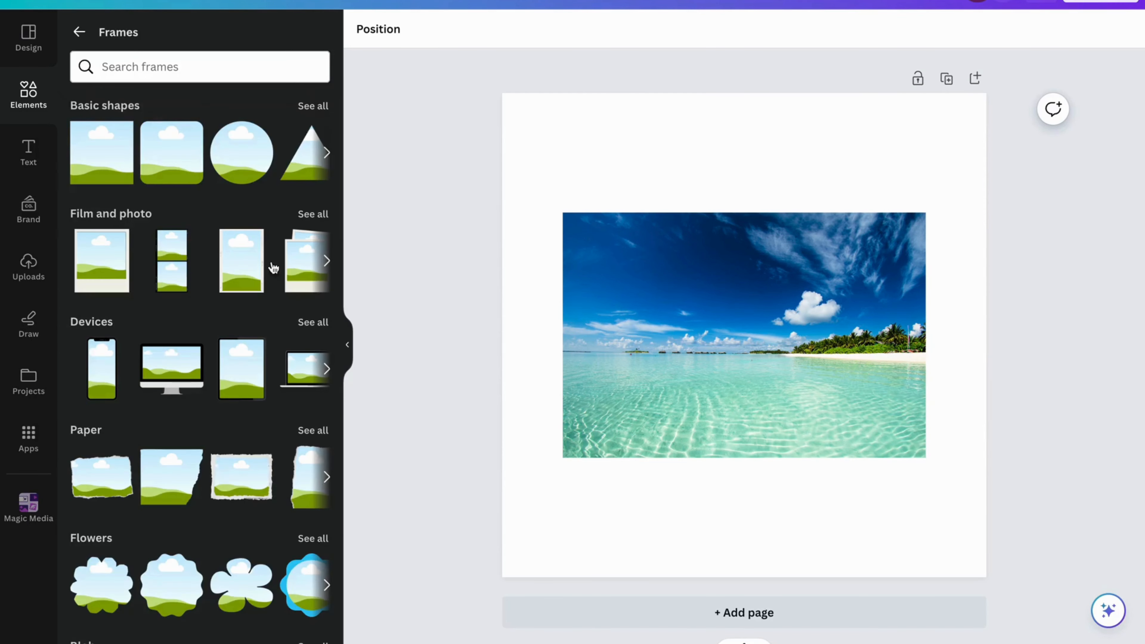
{"action": "mouse_move", "coordinate": [201, 173]}
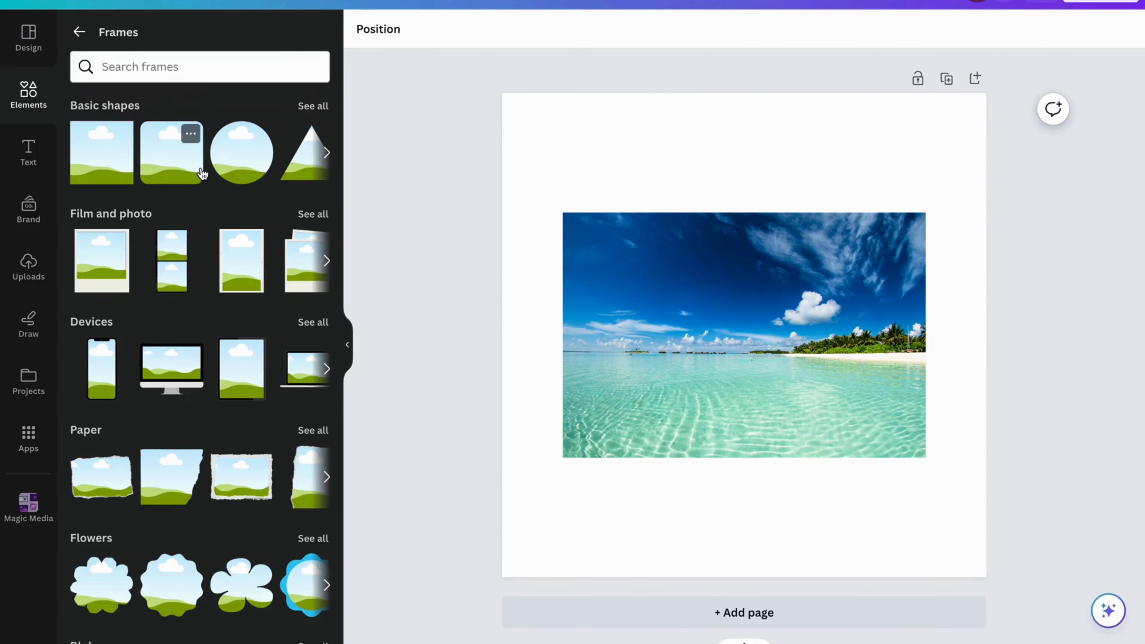
{"action": "left_click", "coordinate": [326, 153]}
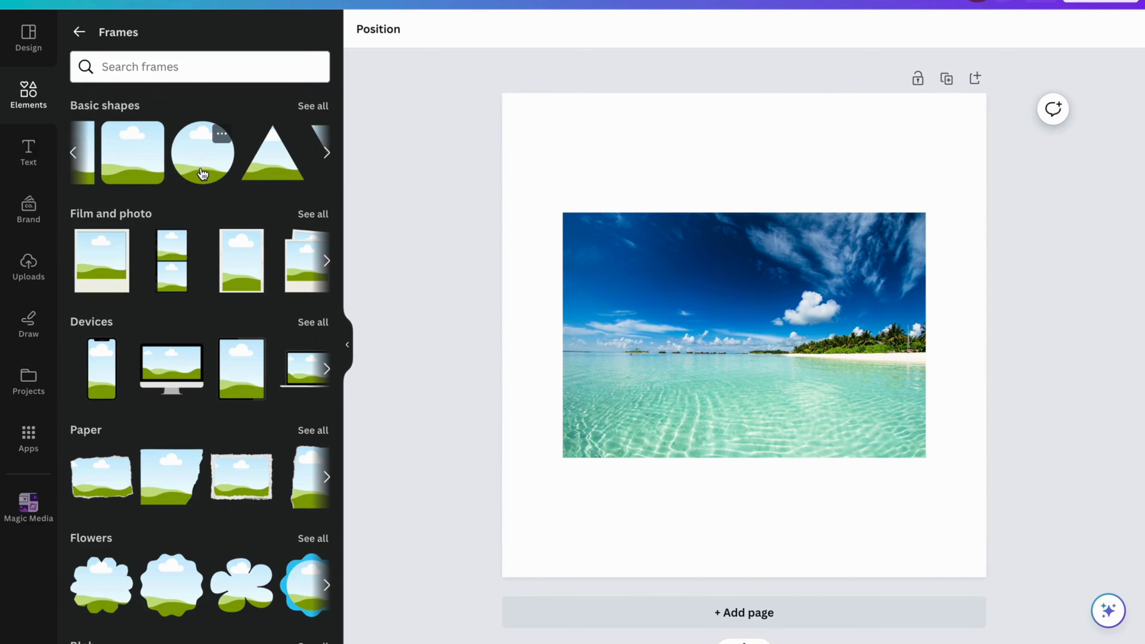
{"action": "left_click", "coordinate": [327, 152]}
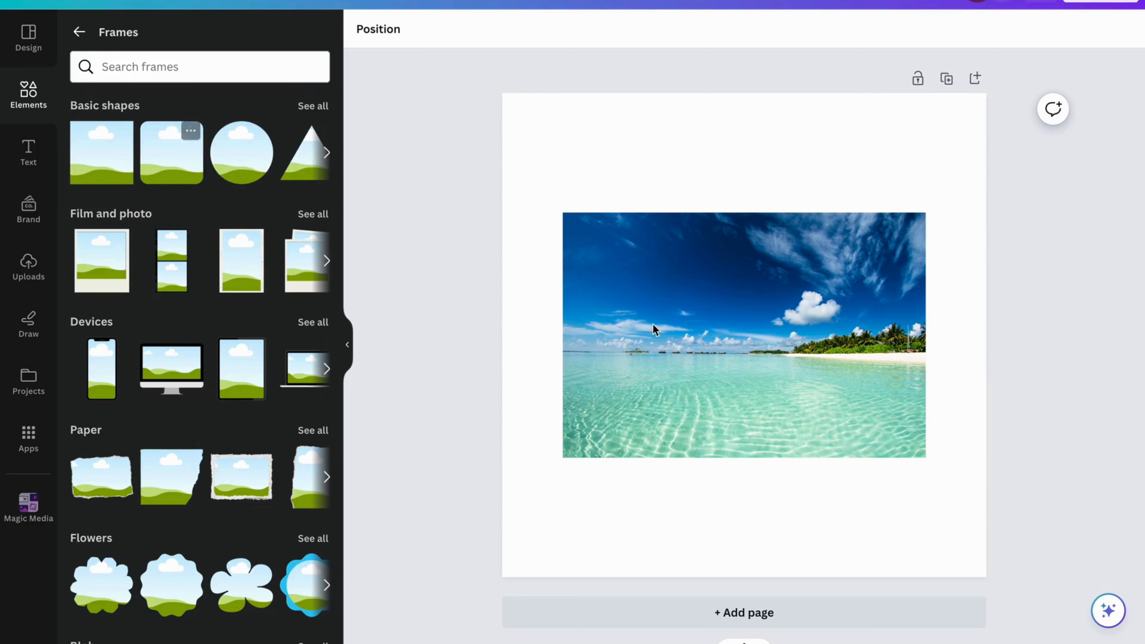
{"action": "mouse_move", "coordinate": [241, 151]}
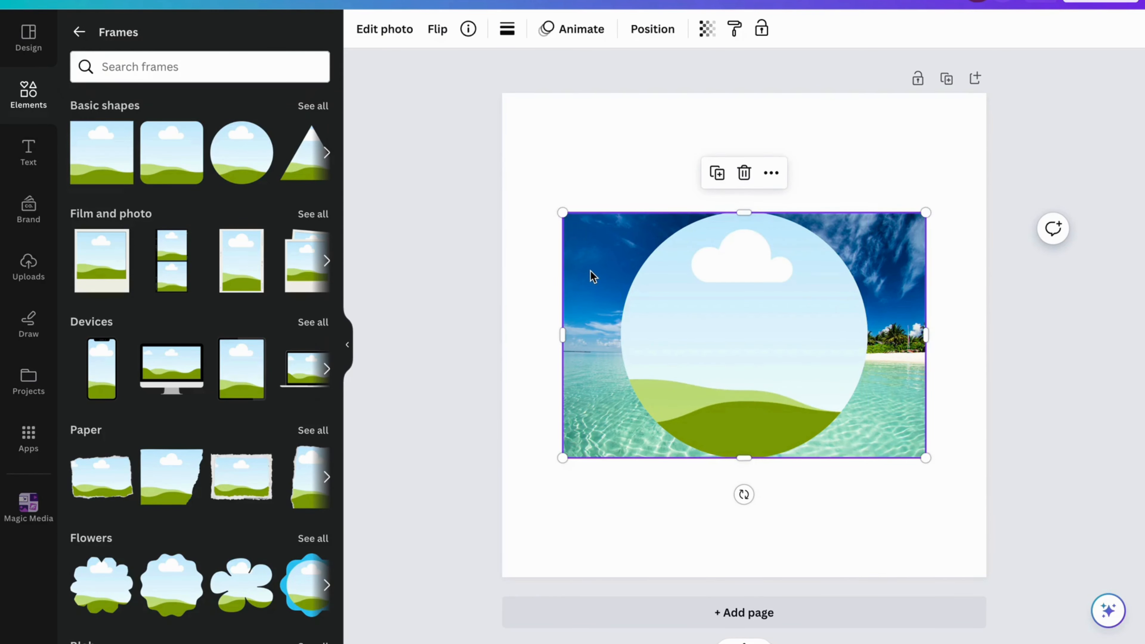
{"action": "mouse_move", "coordinate": [242, 153]}
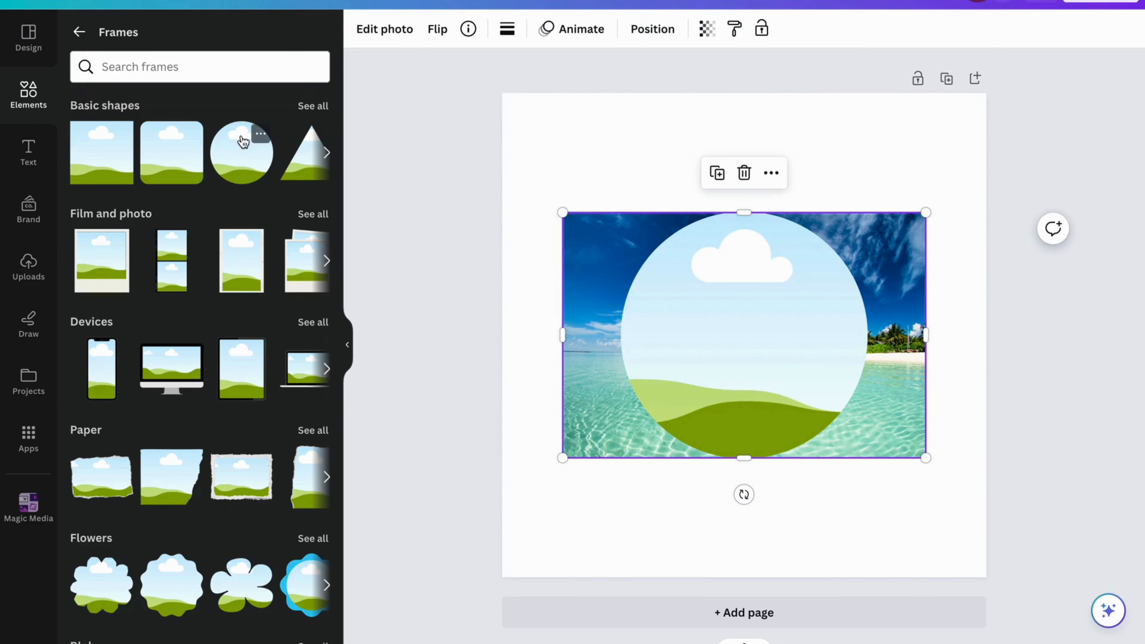
{"action": "mouse_move", "coordinate": [592, 253]}
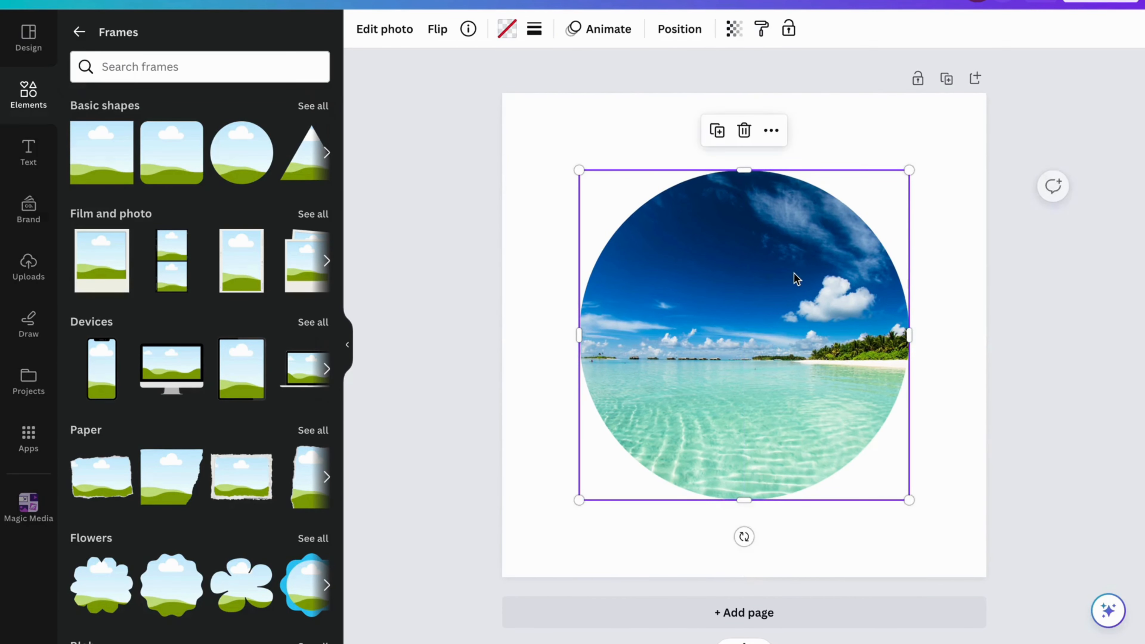
- Deselect the circular-framed beach photo on the blank canvas to view the result
{"action": "left_click", "coordinate": [1042, 228]}
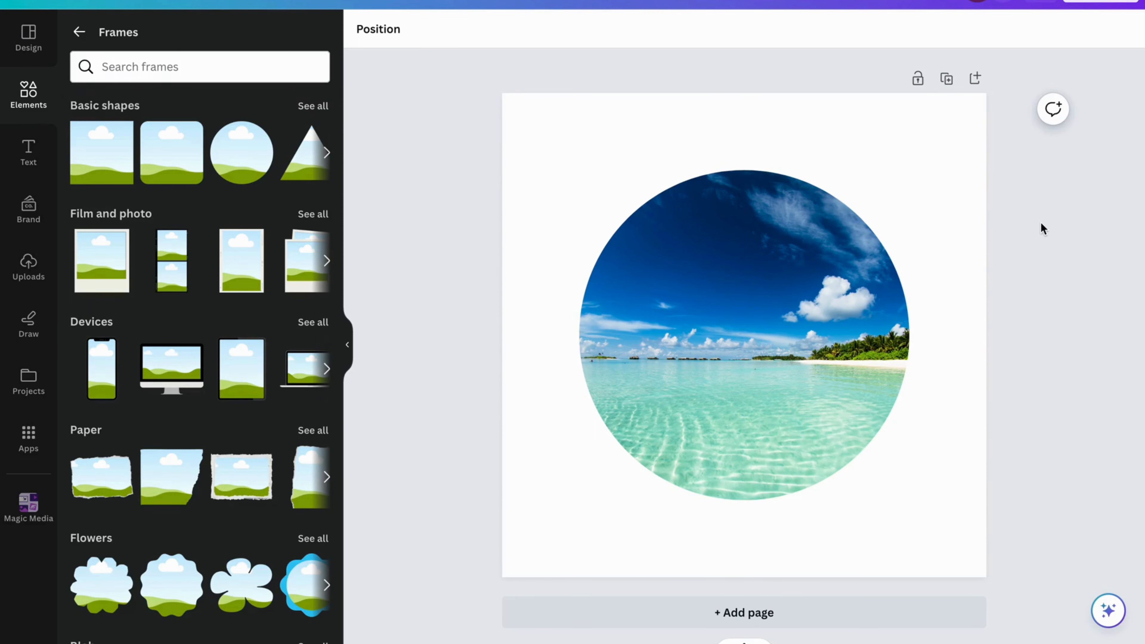